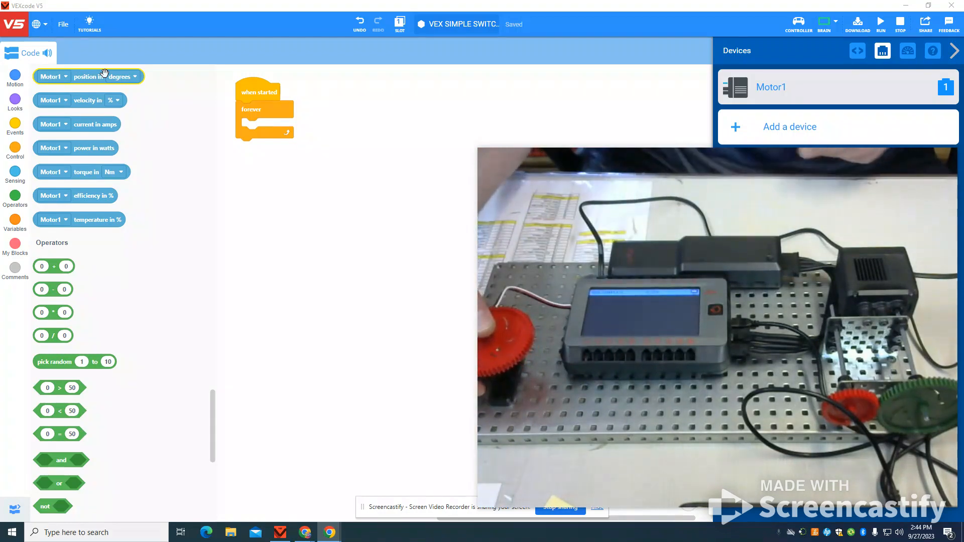
mouse_move(258, 4)
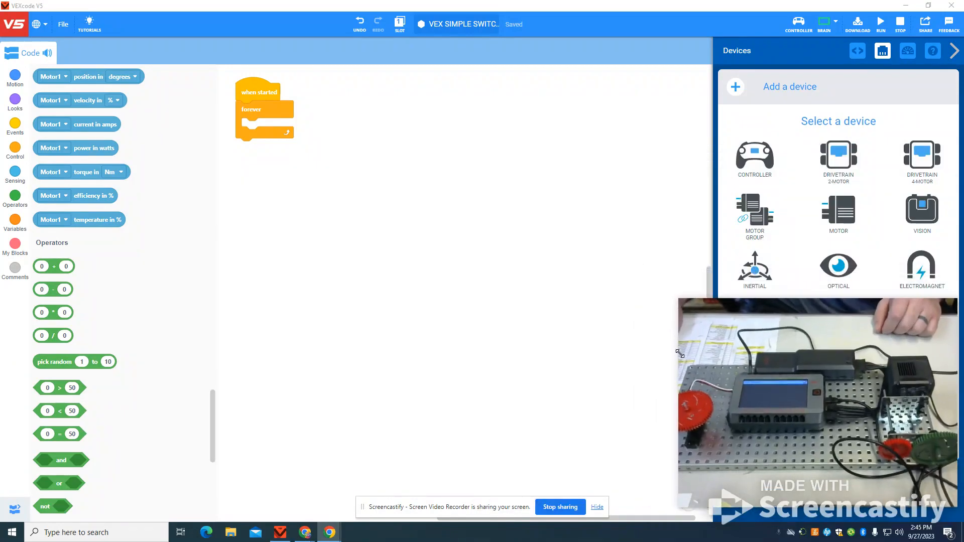
Scroll the device list down to the 3-wire sensor options, including potentiometers.
scroll("down", 3)
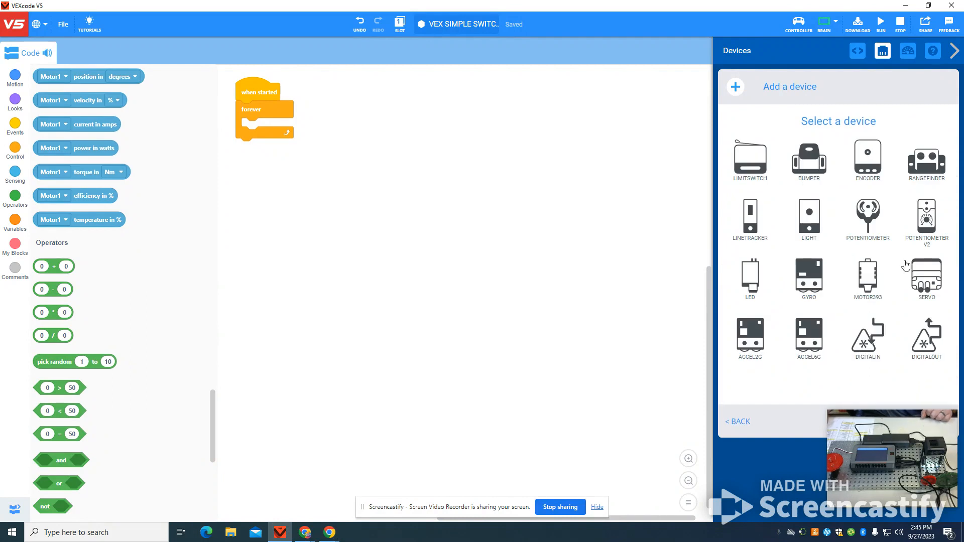
mouse_move(926, 217)
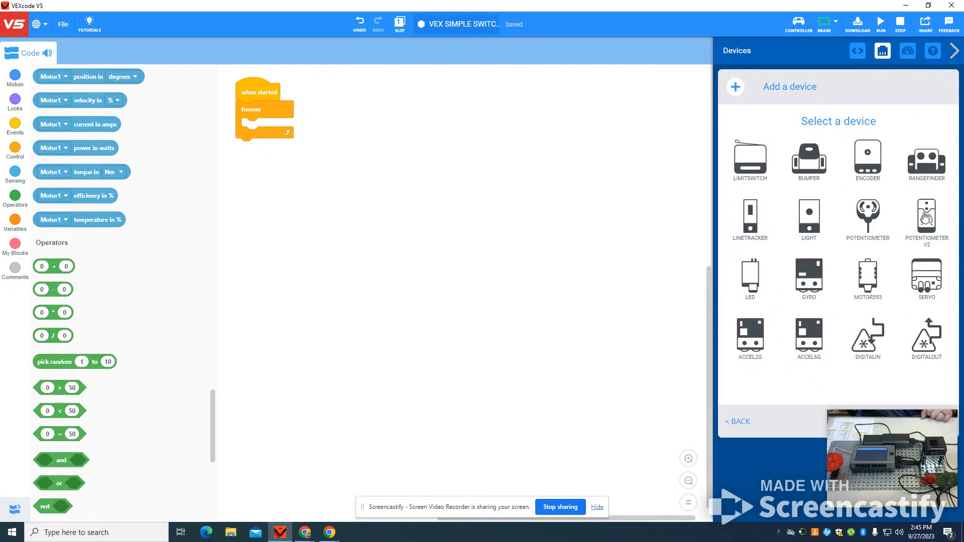
Add a Potentiometer V2 device on port A.
left_click(926, 217)
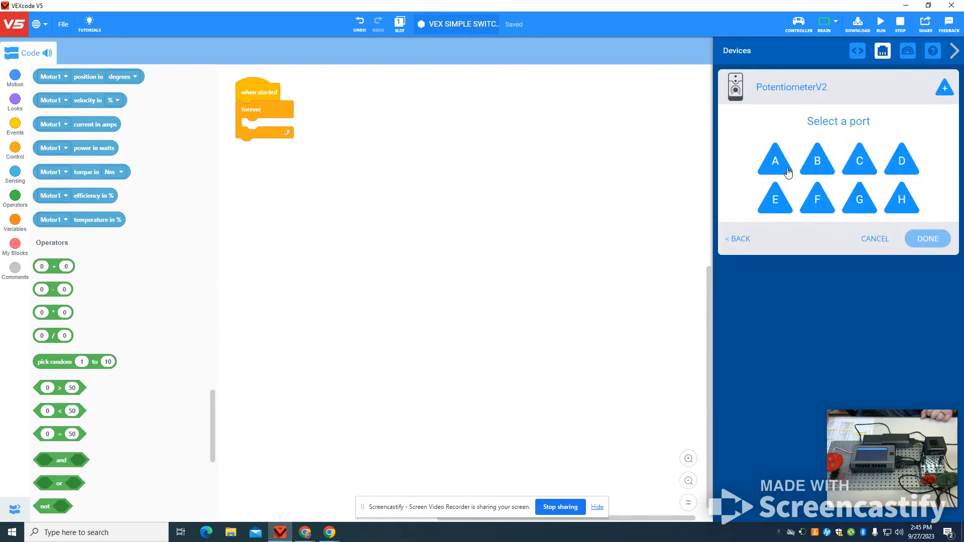
left_click(775, 161)
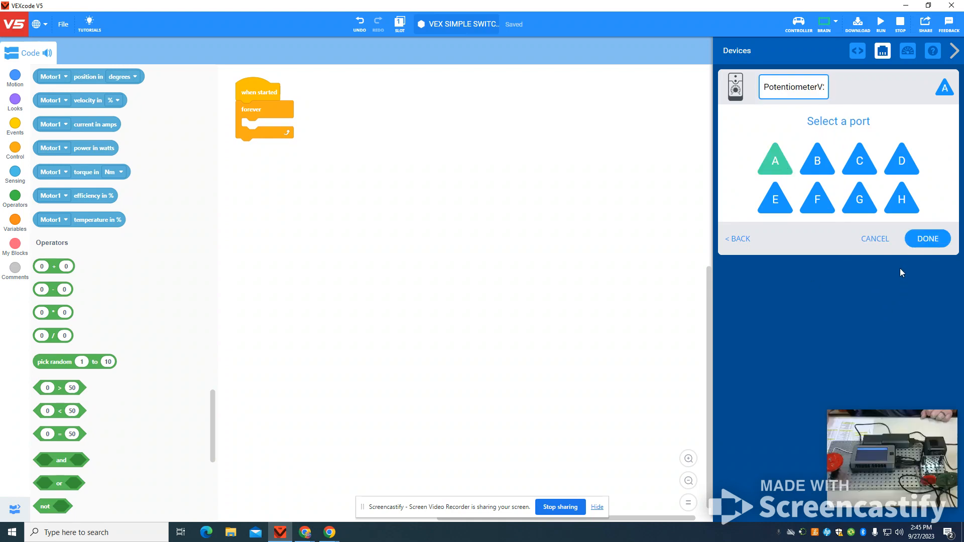
left_click(928, 239)
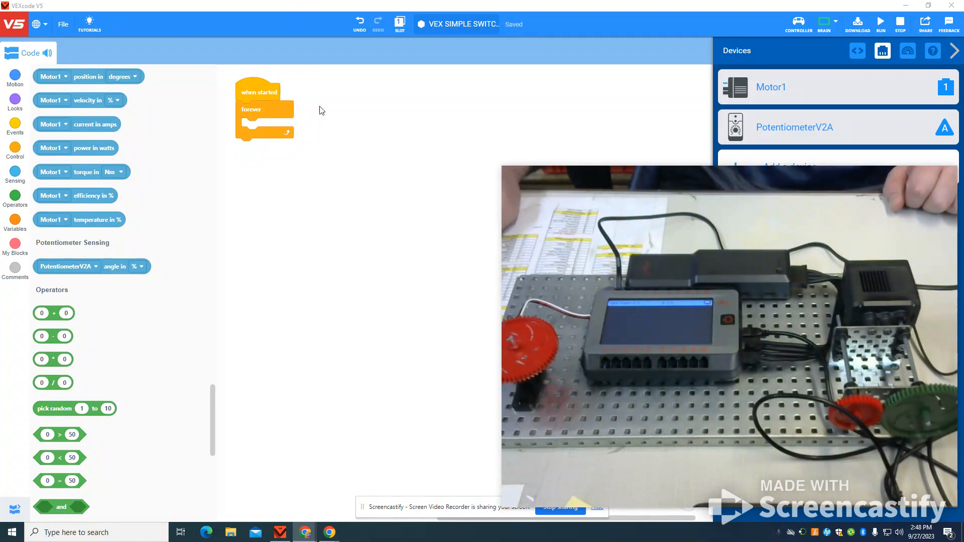
mouse_move(114, 186)
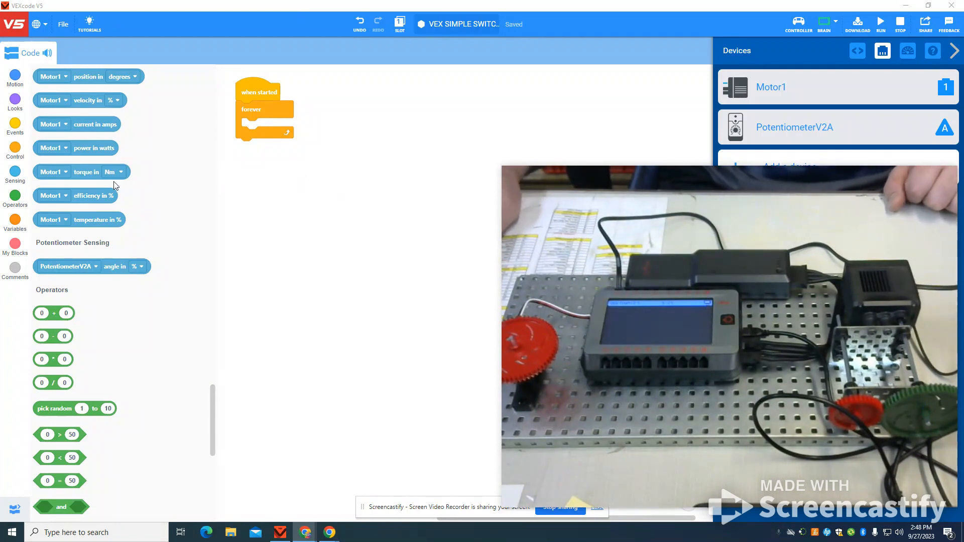
mouse_move(50, 148)
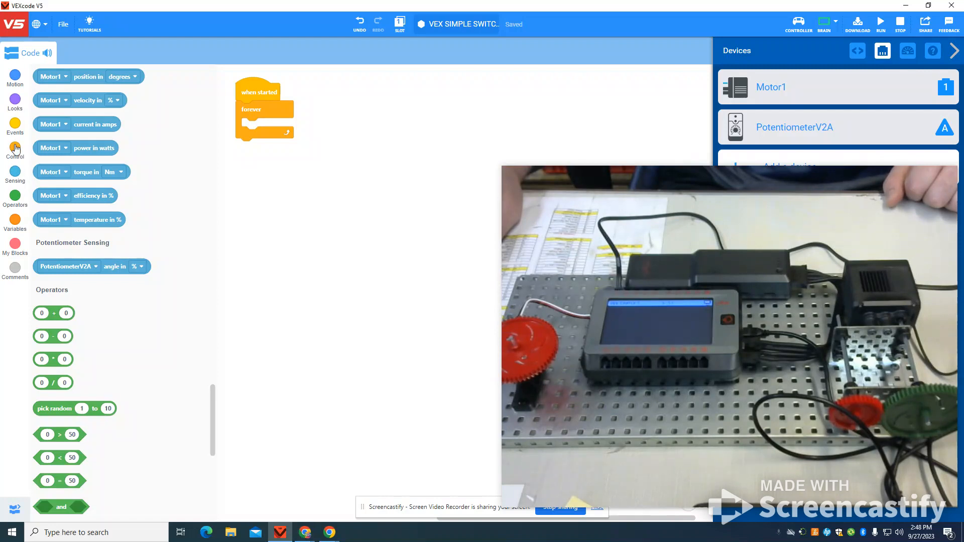
Drag two stacked 'if then' blocks from Control into the forever loop.
left_click(14, 149)
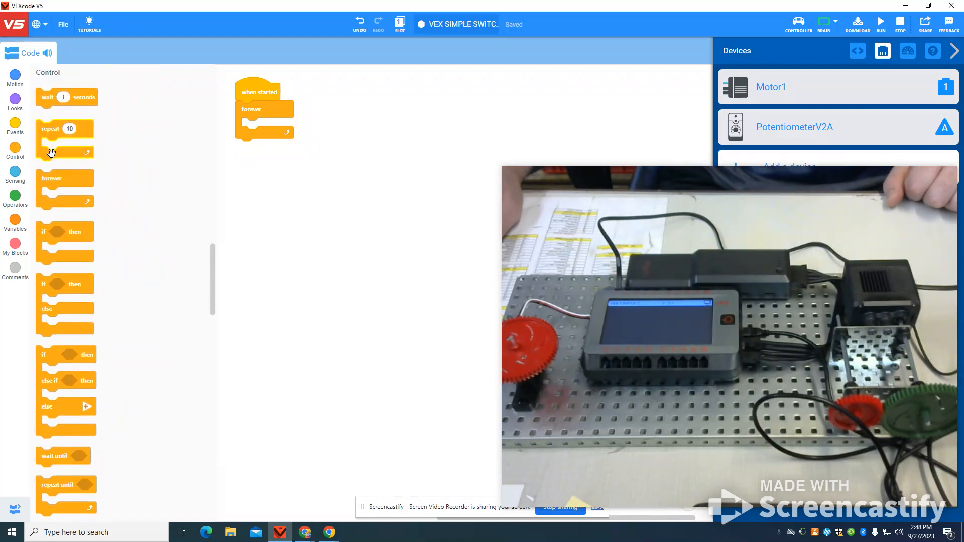
left_click_drag(65, 231, 269, 125)
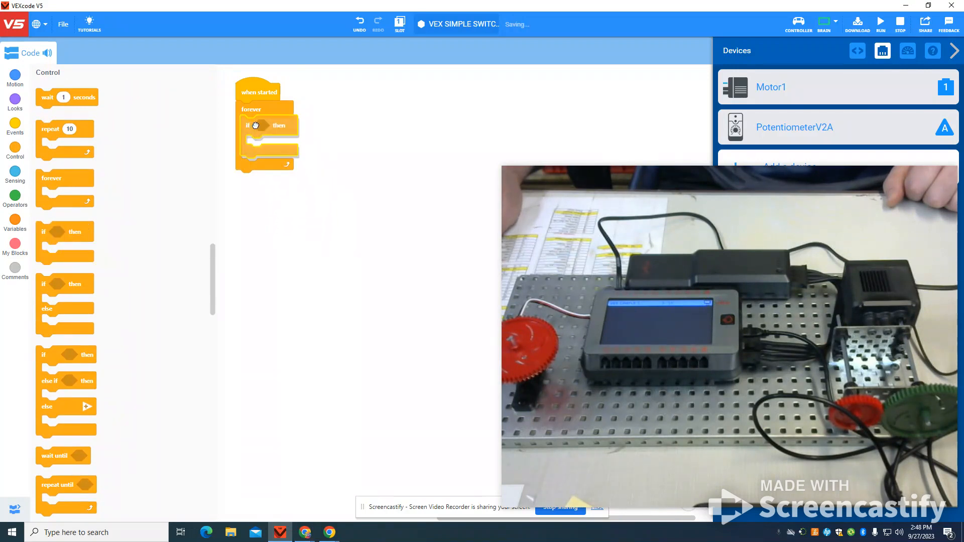
left_click_drag(268, 126, 271, 191)
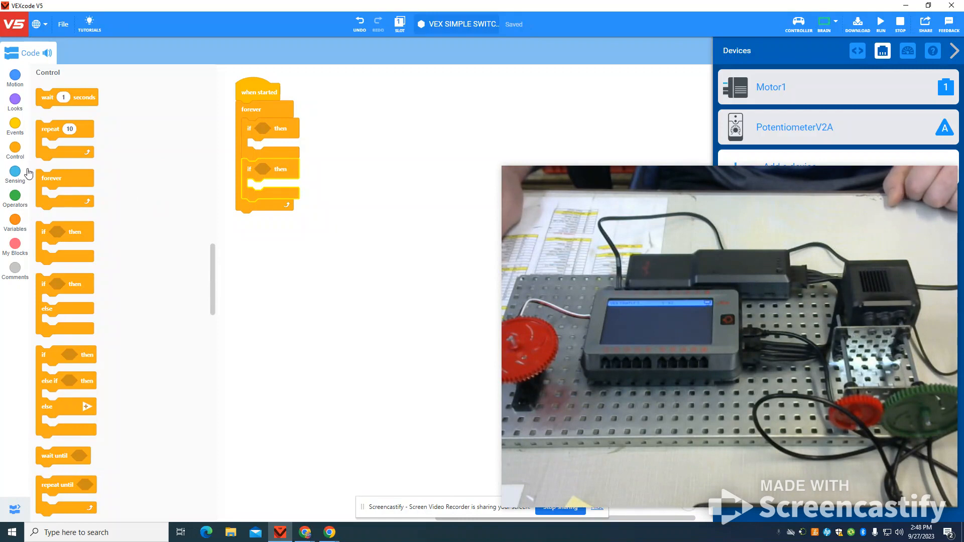
Place the PotentiometerV2A angle block, then spin Motor1 forward in the first if.
left_click(15, 175)
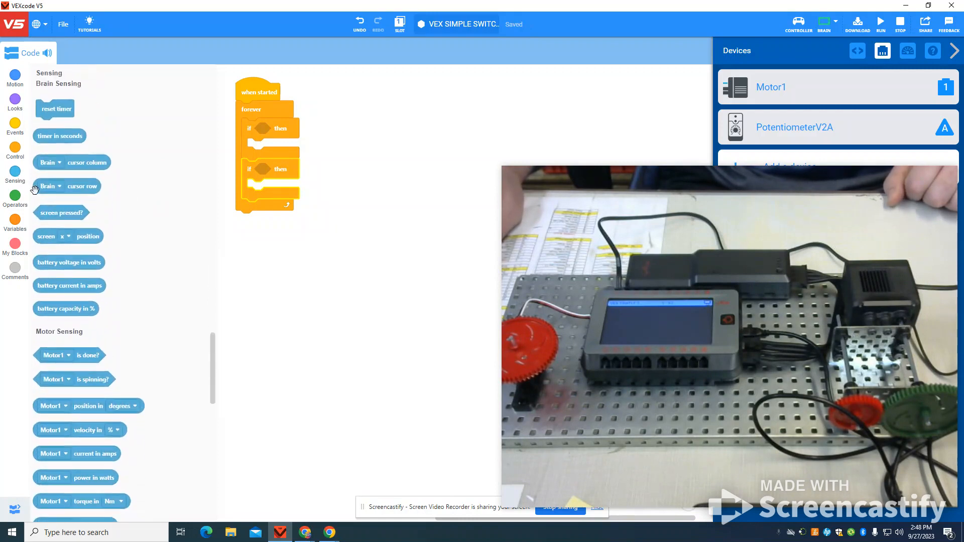
scroll("down", 3)
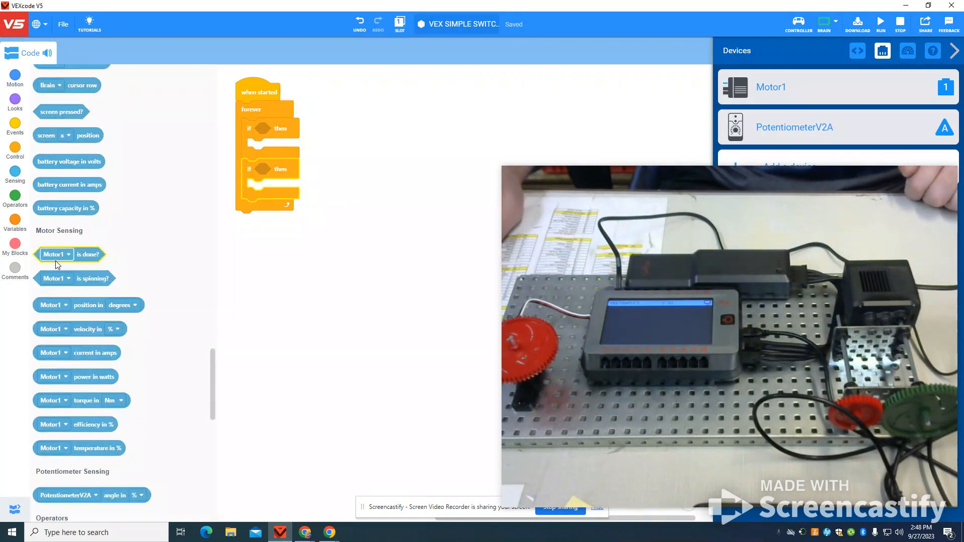
scroll("down", 3)
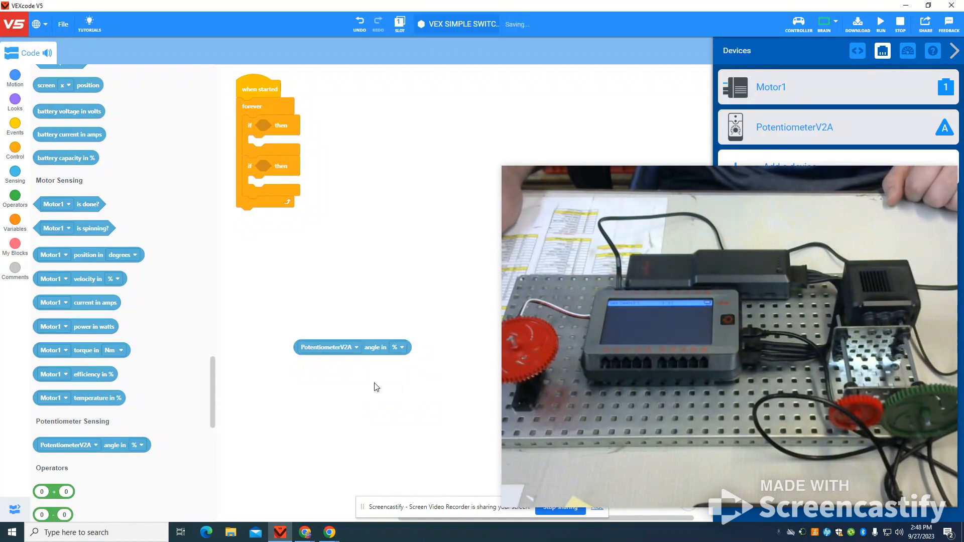
mouse_move(232, 337)
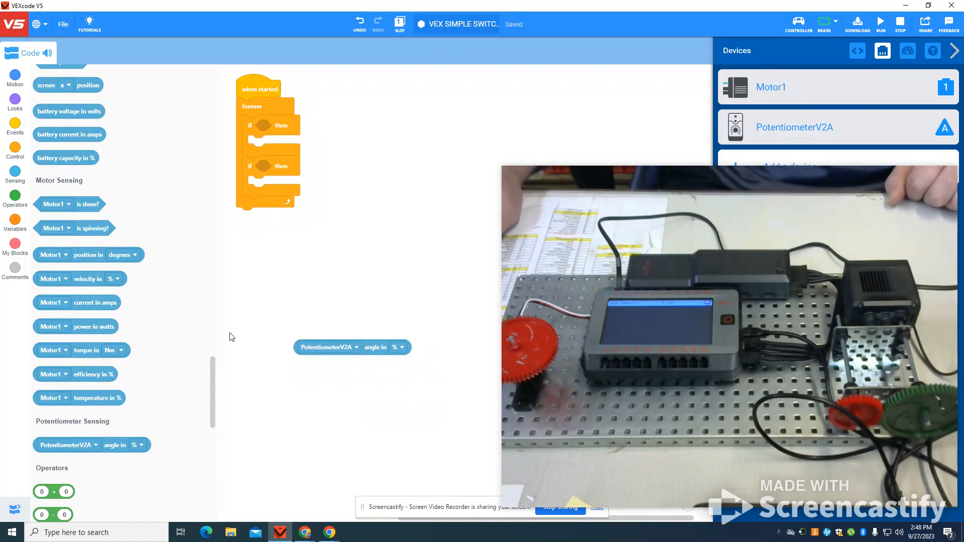
scroll("up", 3)
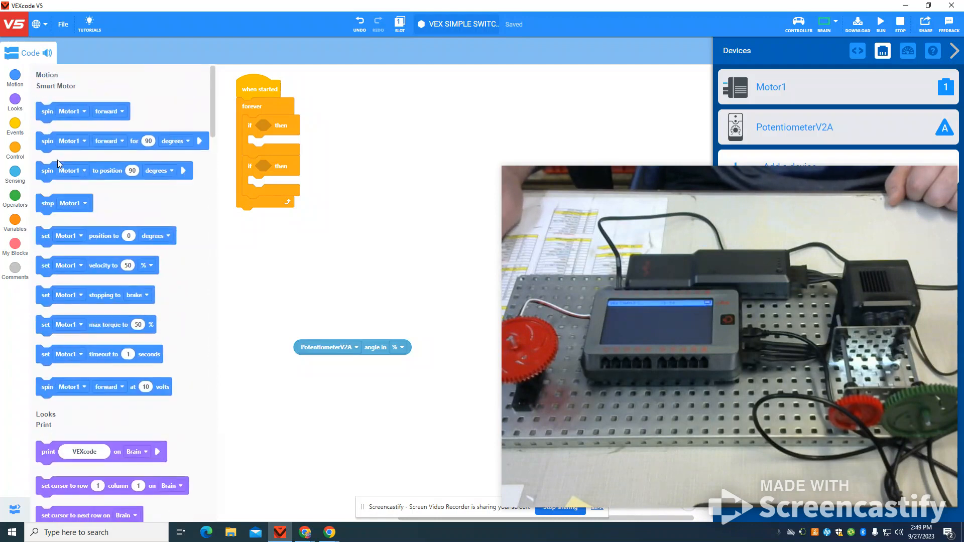
left_click_drag(74, 112, 271, 145)
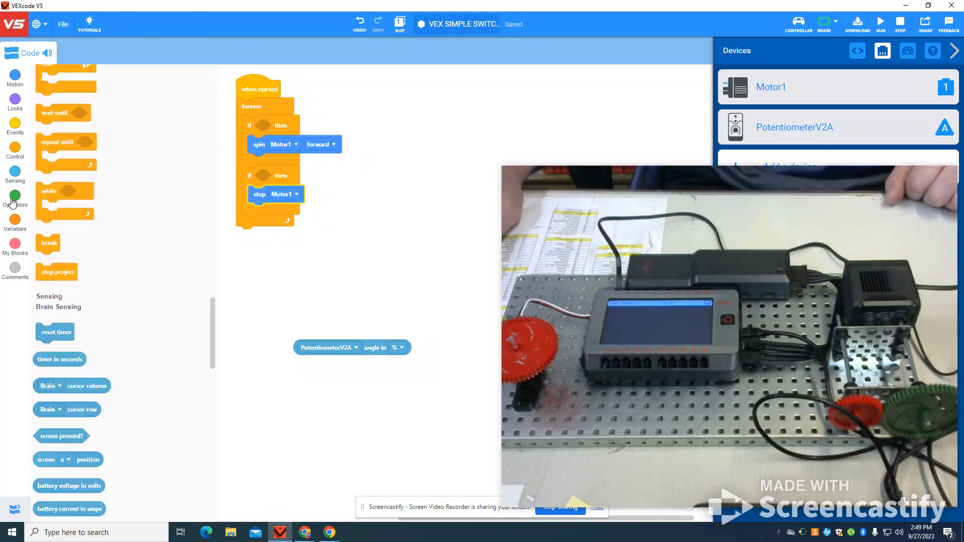
Drop a '>' comparison (51) into the first if and '<' (50) into the second.
left_click(15, 196)
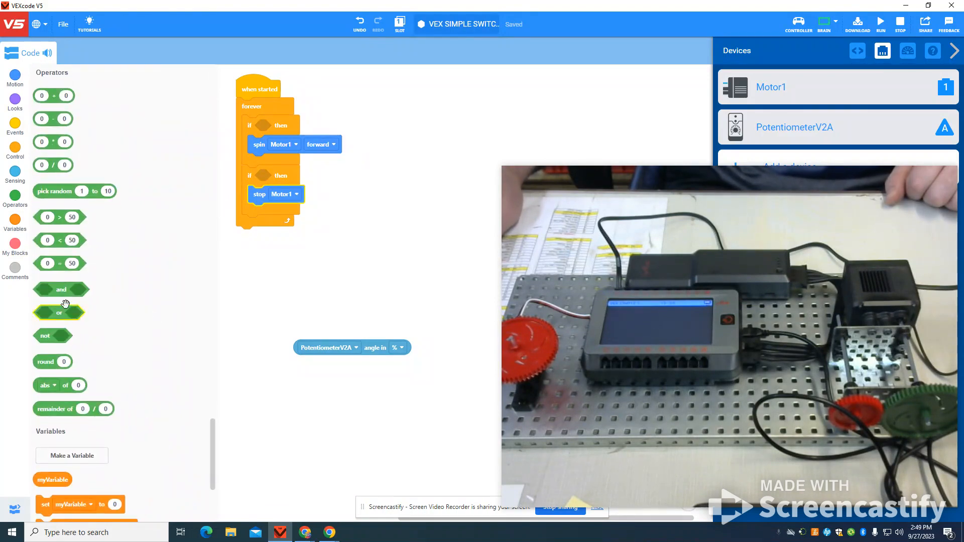
left_click_drag(47, 217, 288, 129)
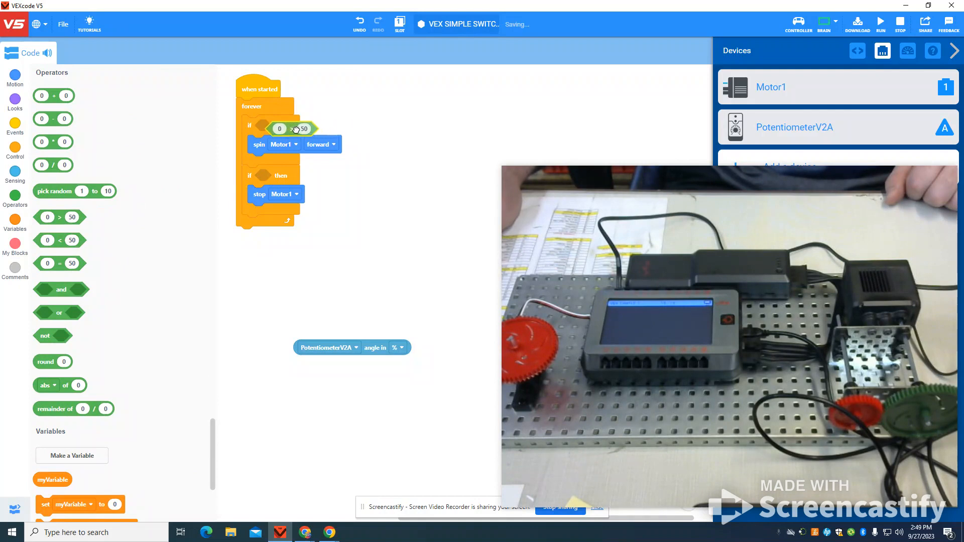
left_click_drag(47, 217, 280, 126)
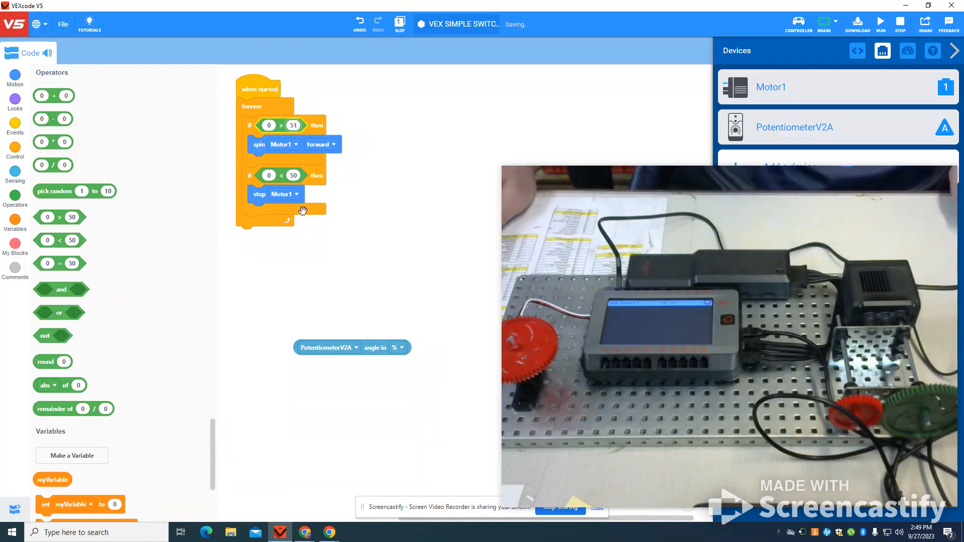
Duplicate the PotentiometerV2A angle block to fill both comparisons' left slots.
right_click(328, 348)
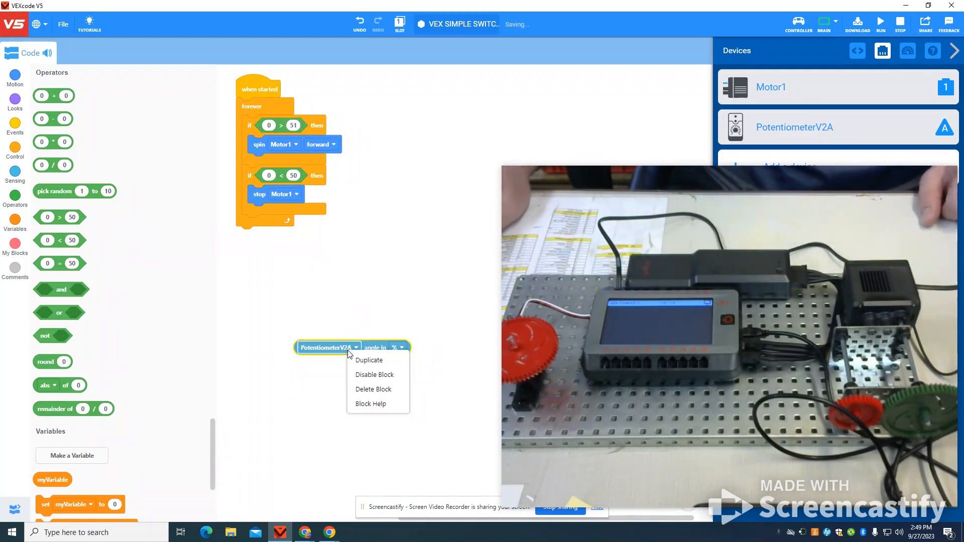
left_click(369, 359)
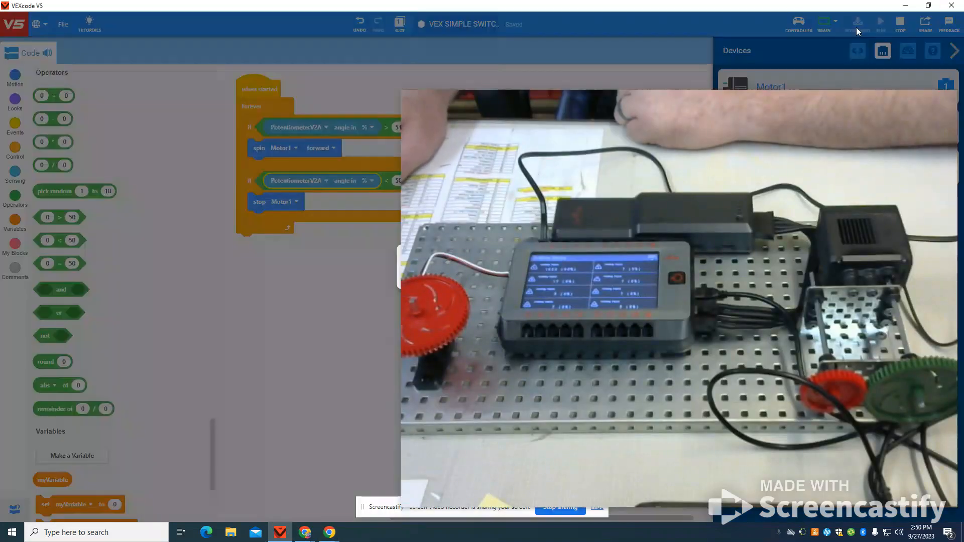
Download the potentiometer motor program to the V5 Brain.
left_click(856, 24)
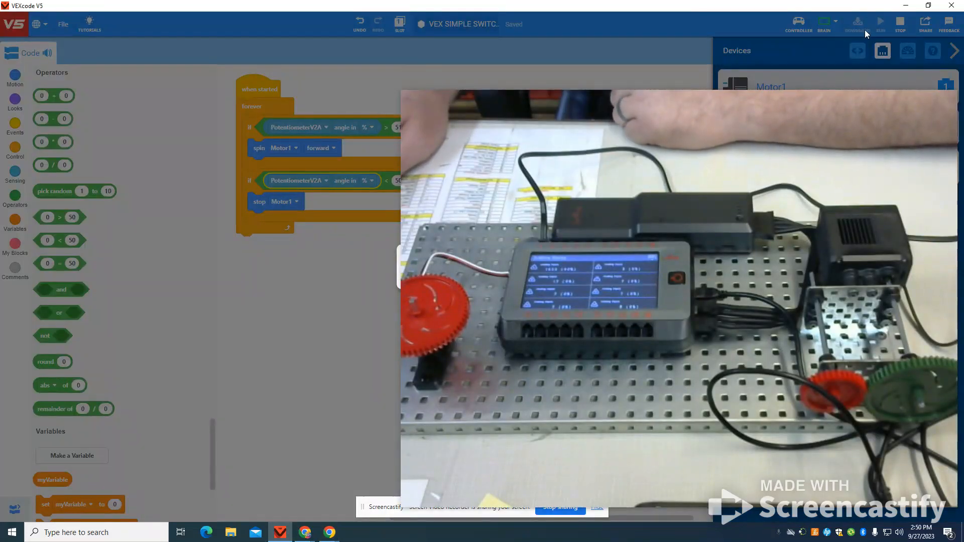